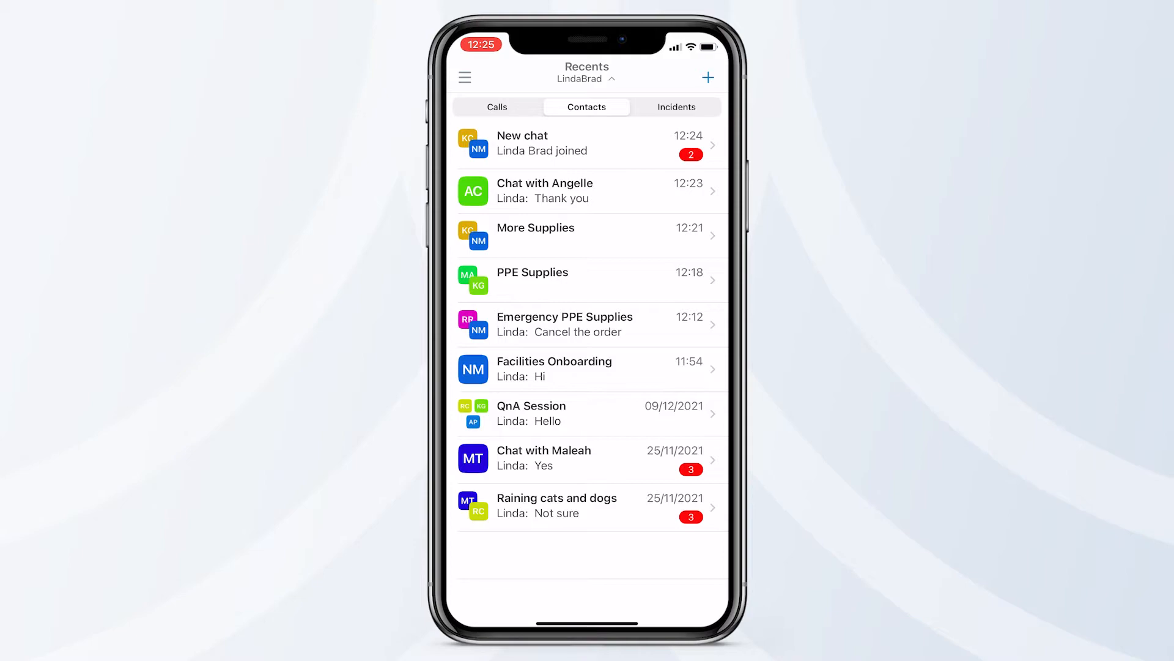
- Send 'Please order some supplies?' in the New chat conversation
left_click(525, 145)
type("Please order some supplies")
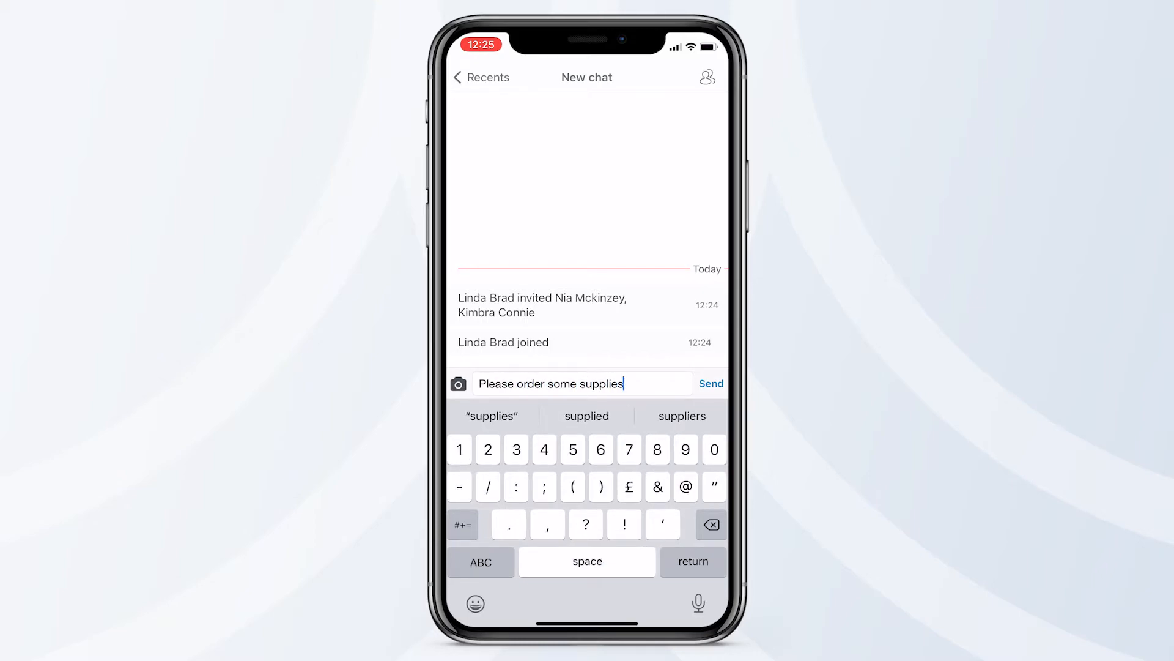
left_click(711, 383)
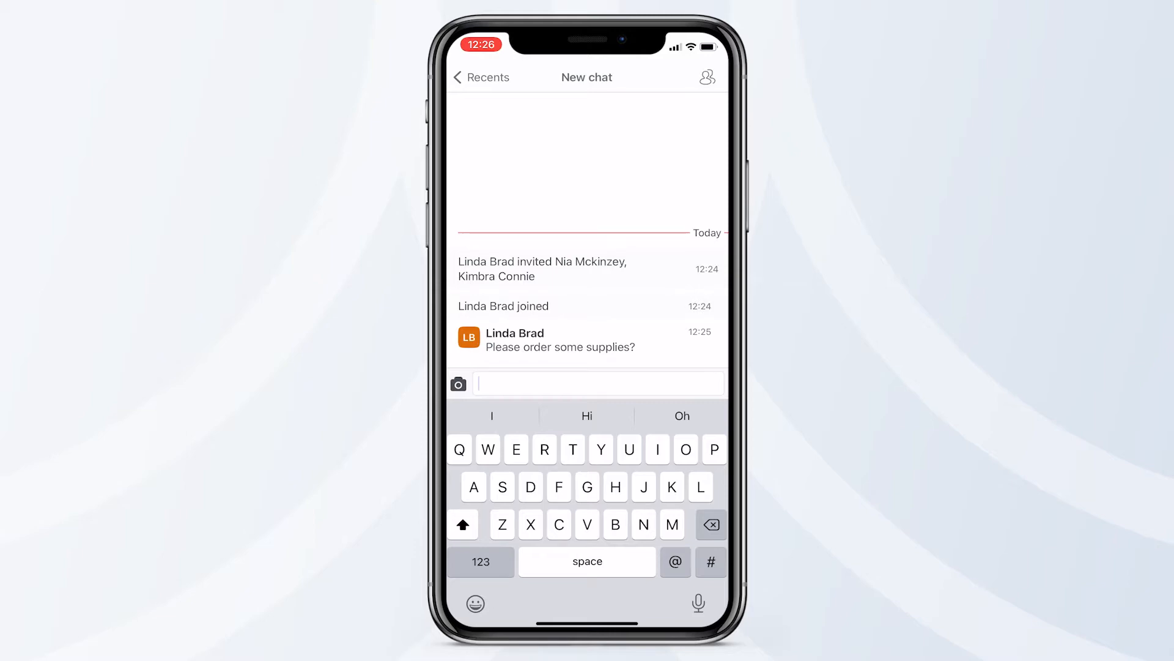
- View the New chat's details, participants and Leave Chat option, then return to Recents
left_click(705, 77)
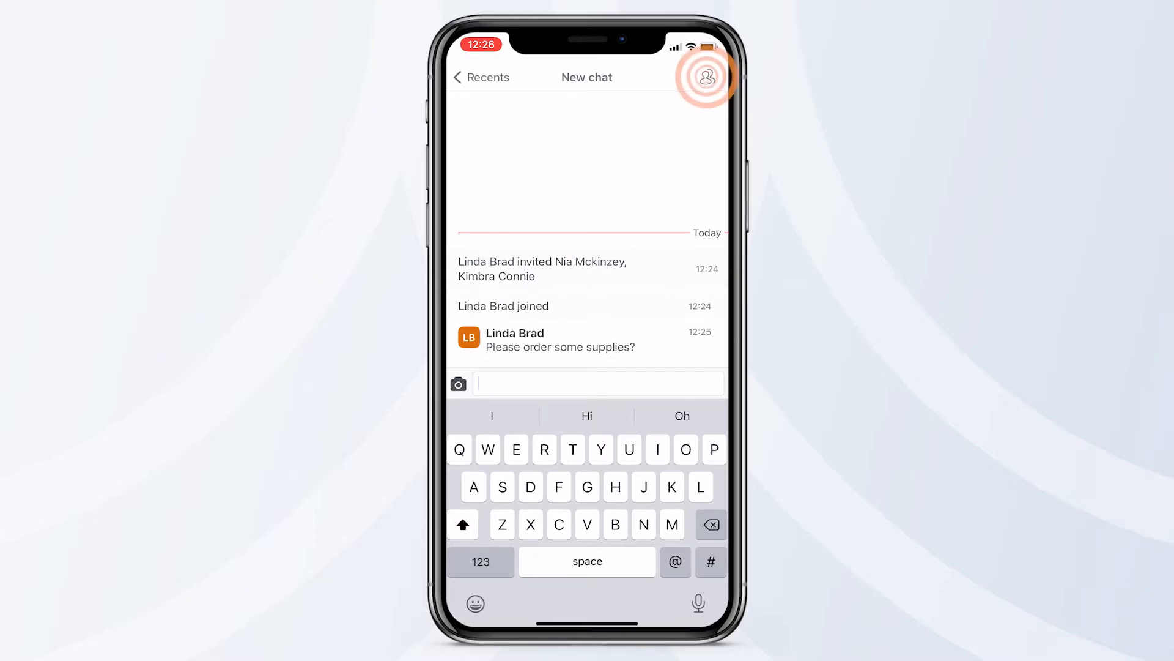
left_click(705, 77)
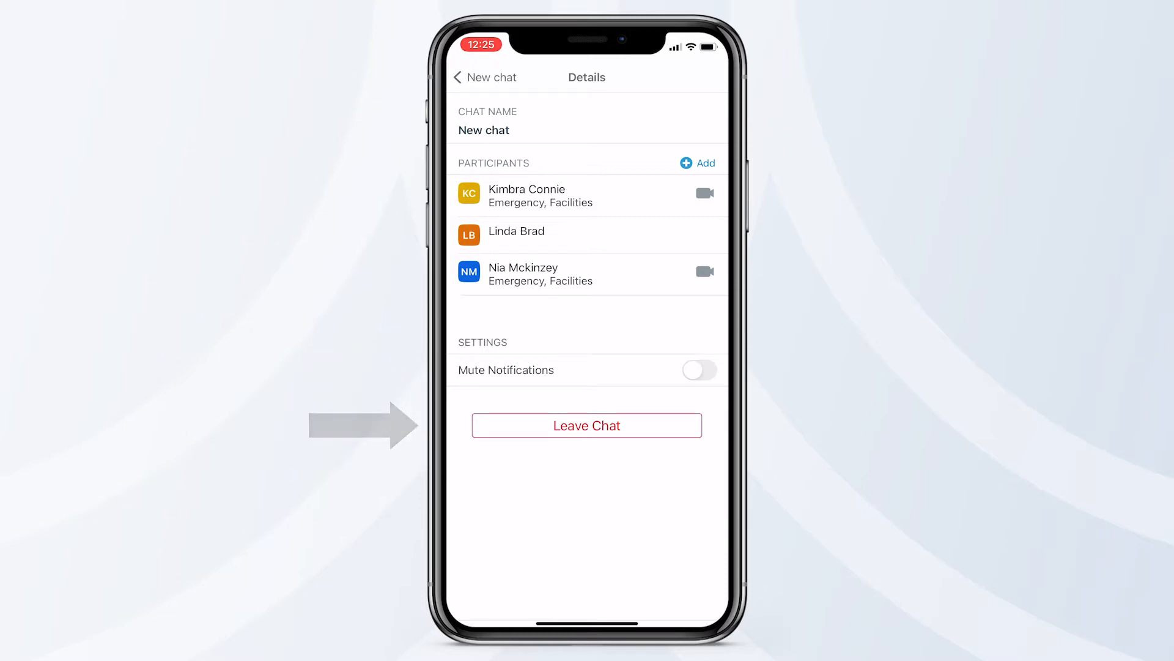
left_click(586, 425)
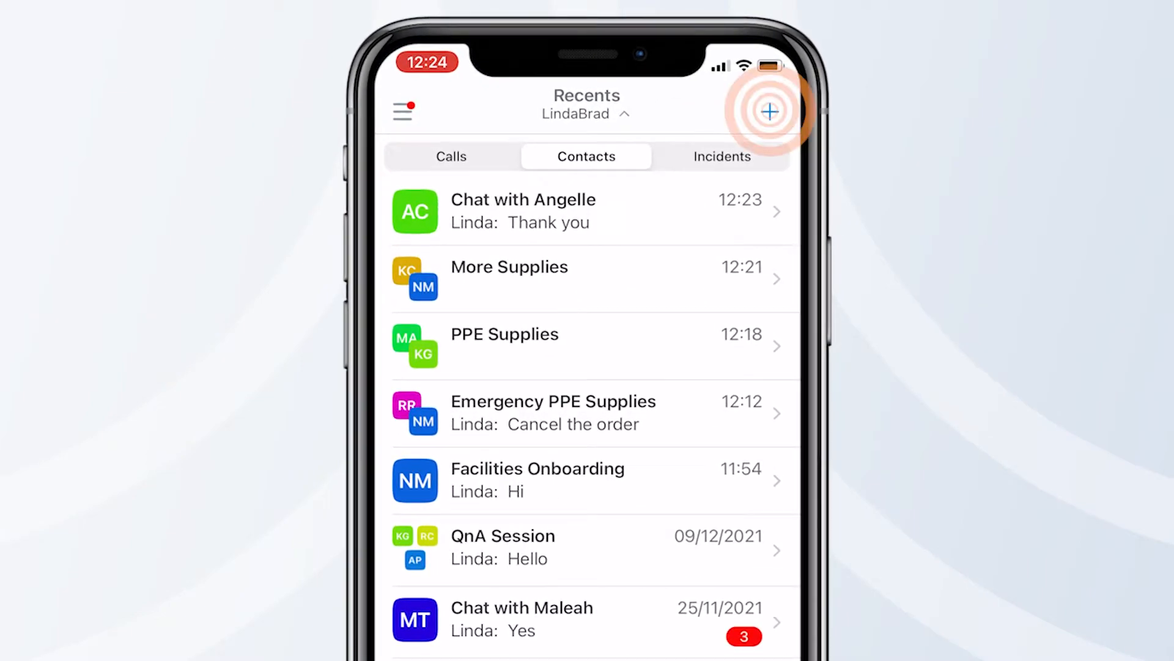
left_click(767, 110)
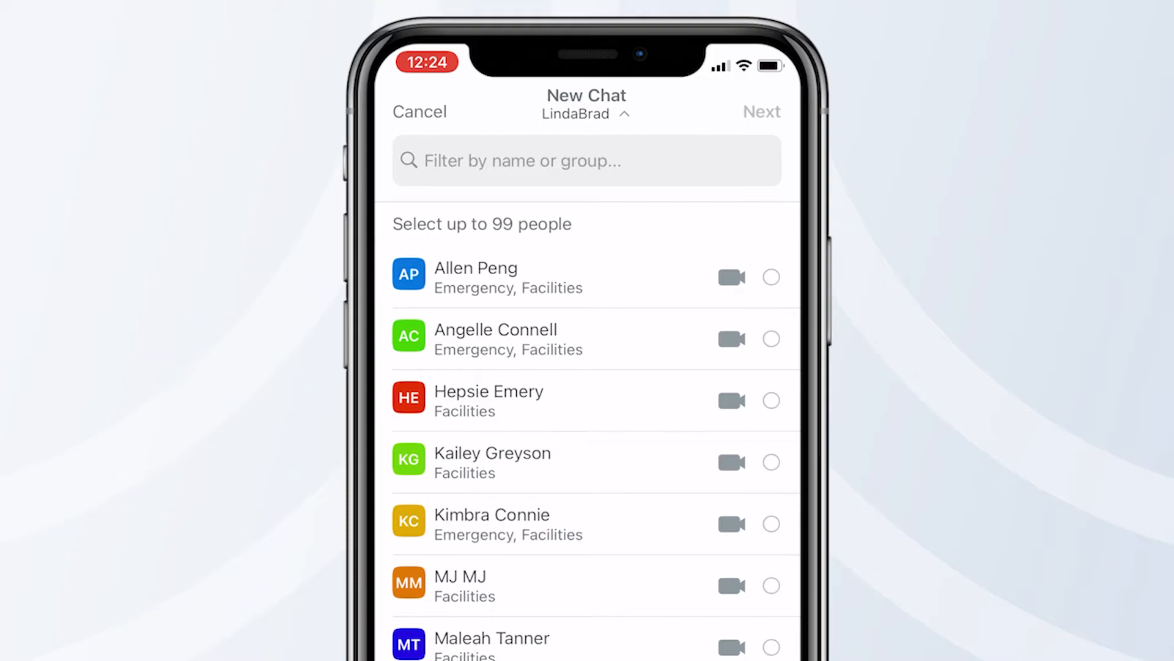
left_click(442, 162)
type("Ni")
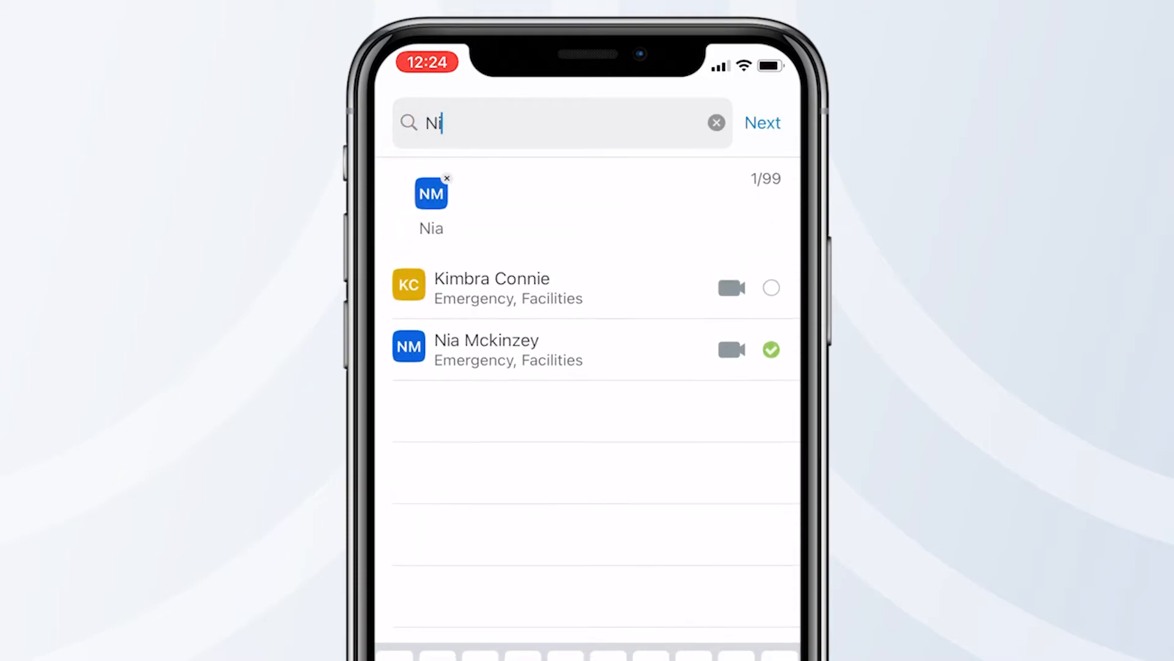
type("K")
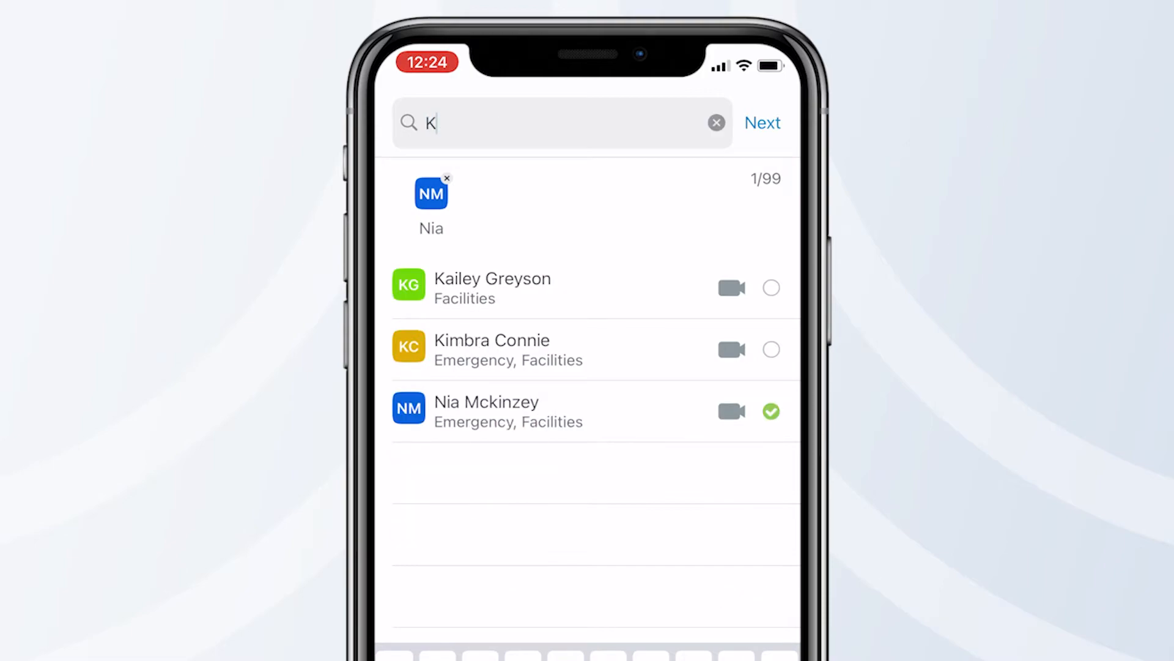
left_click(763, 122)
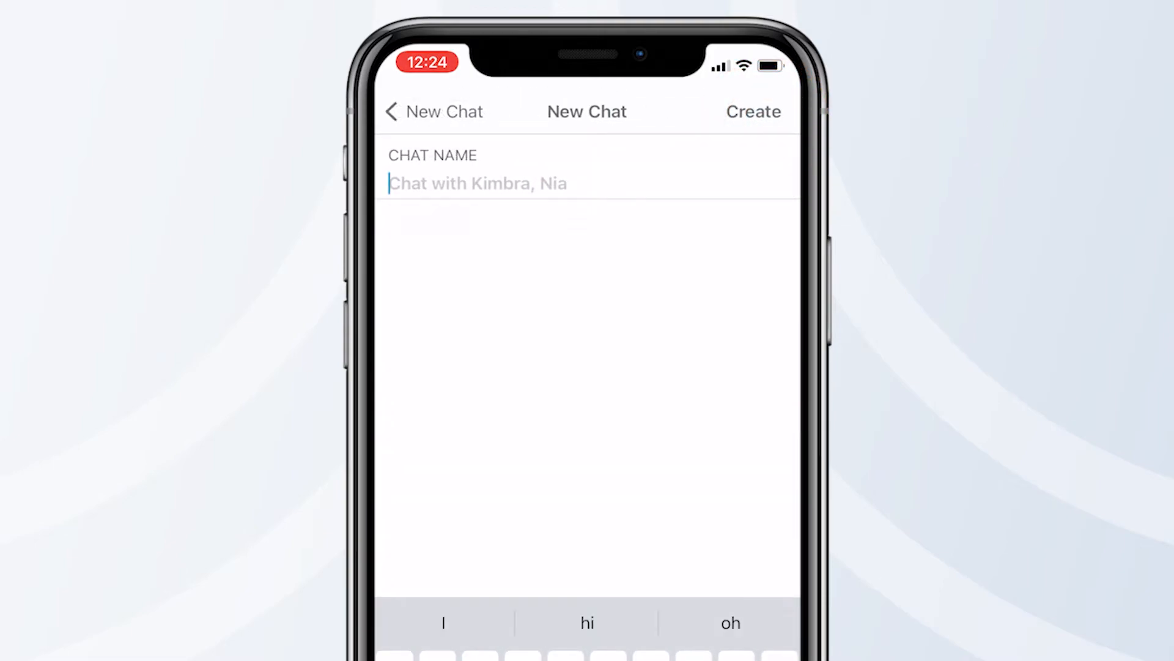
- Name the group 'New chat', create it, and return to Recents
type("New chat")
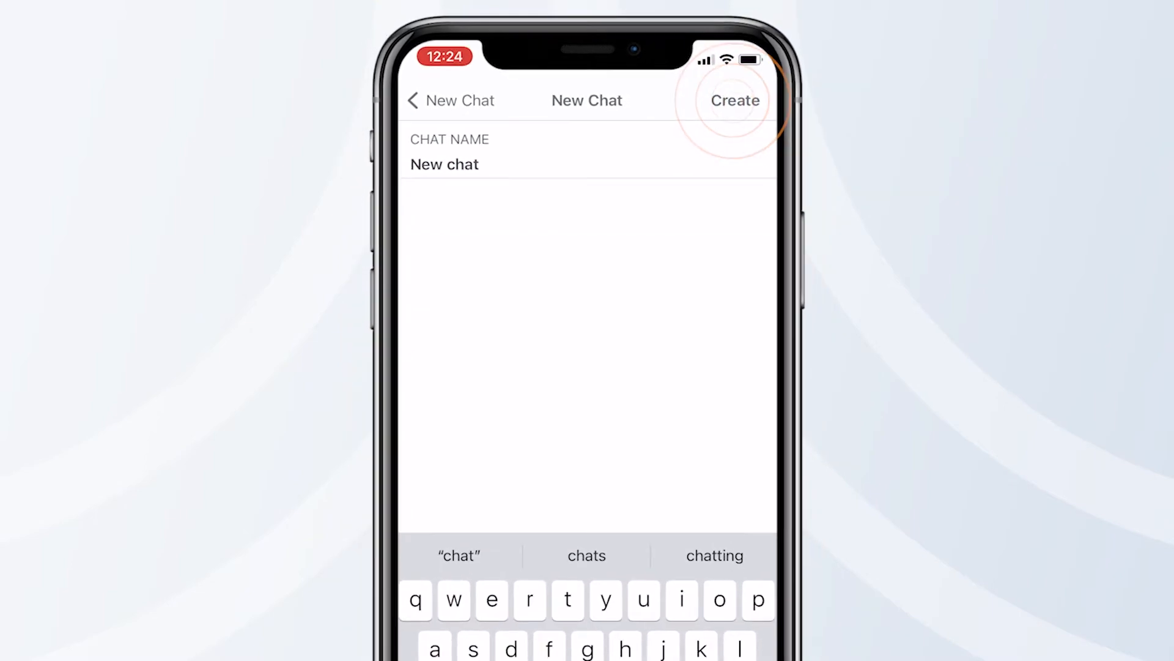
left_click(734, 101)
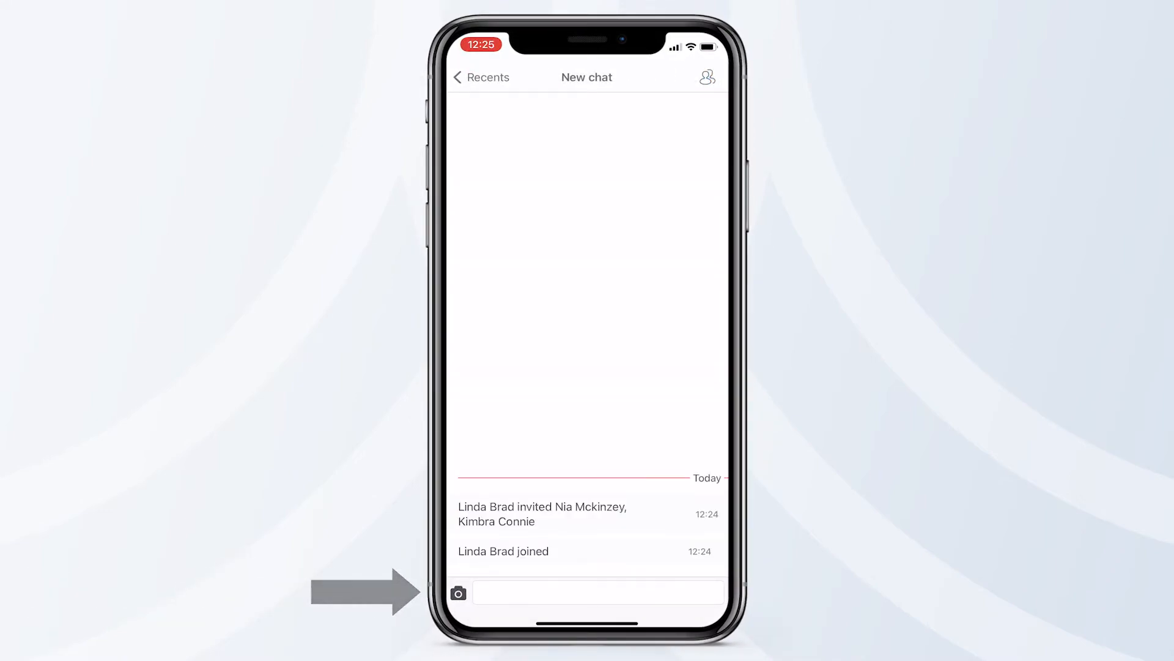
left_click(460, 78)
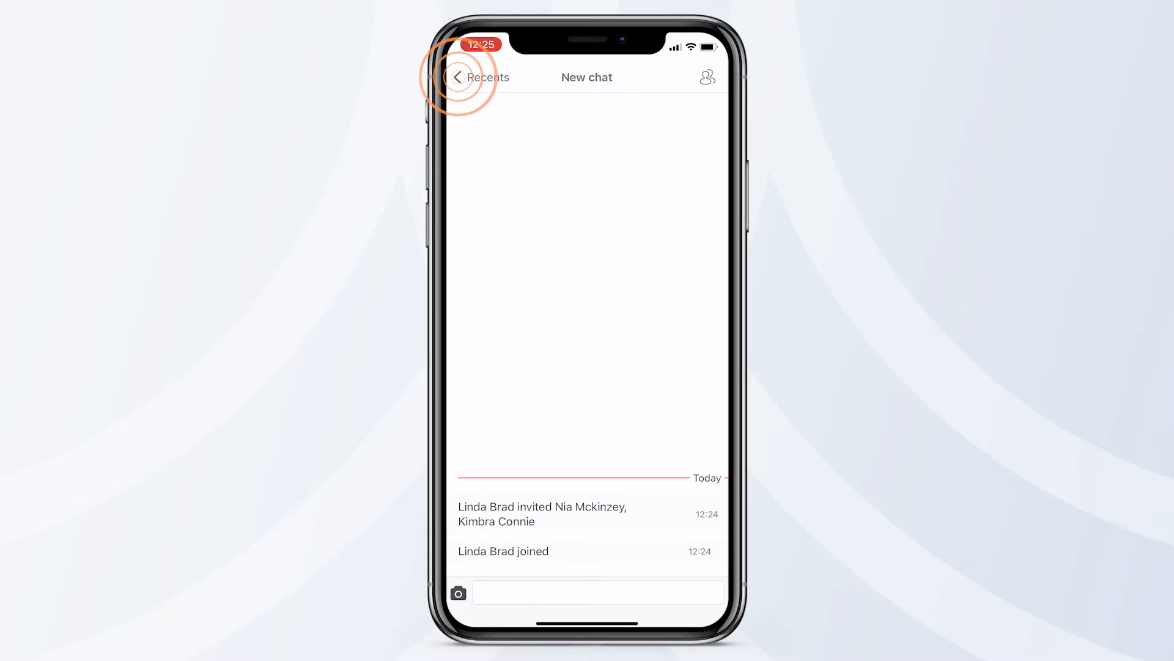
left_click(463, 77)
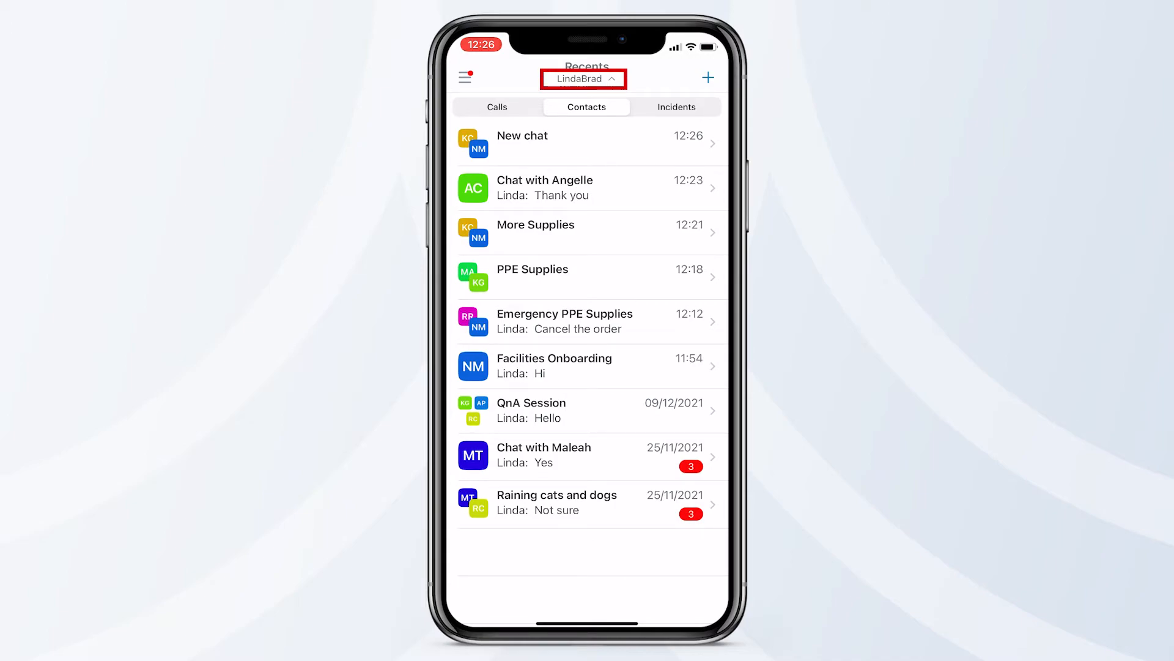
- Switch to the other organization from the account list
left_click(584, 77)
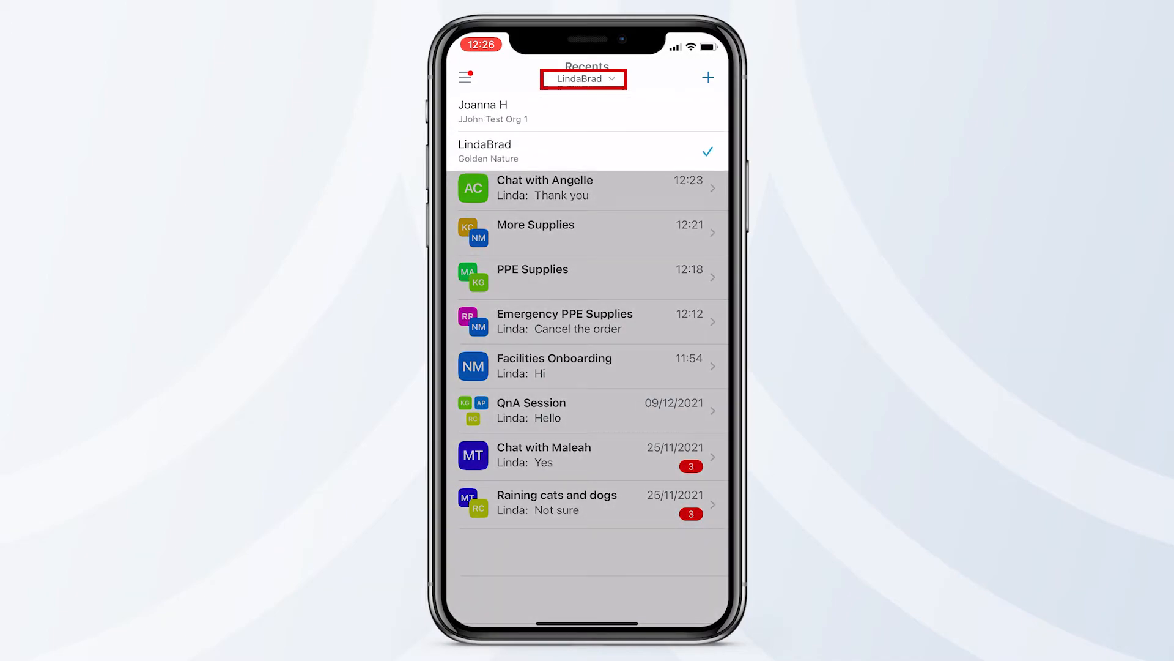
left_click(485, 112)
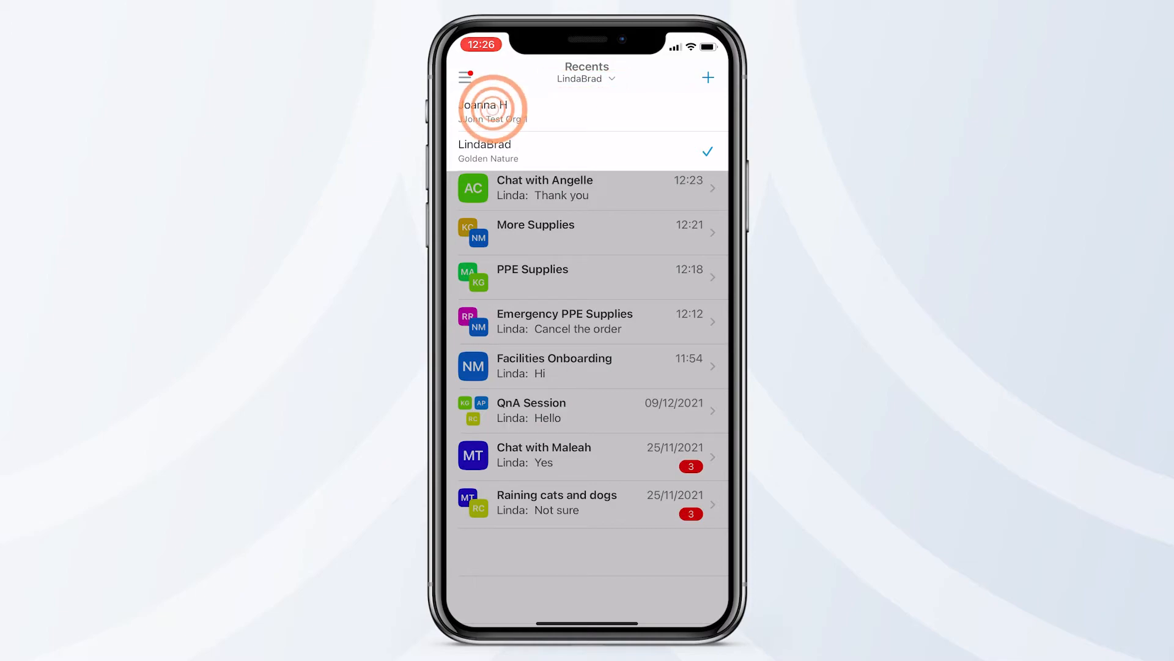
left_click(487, 111)
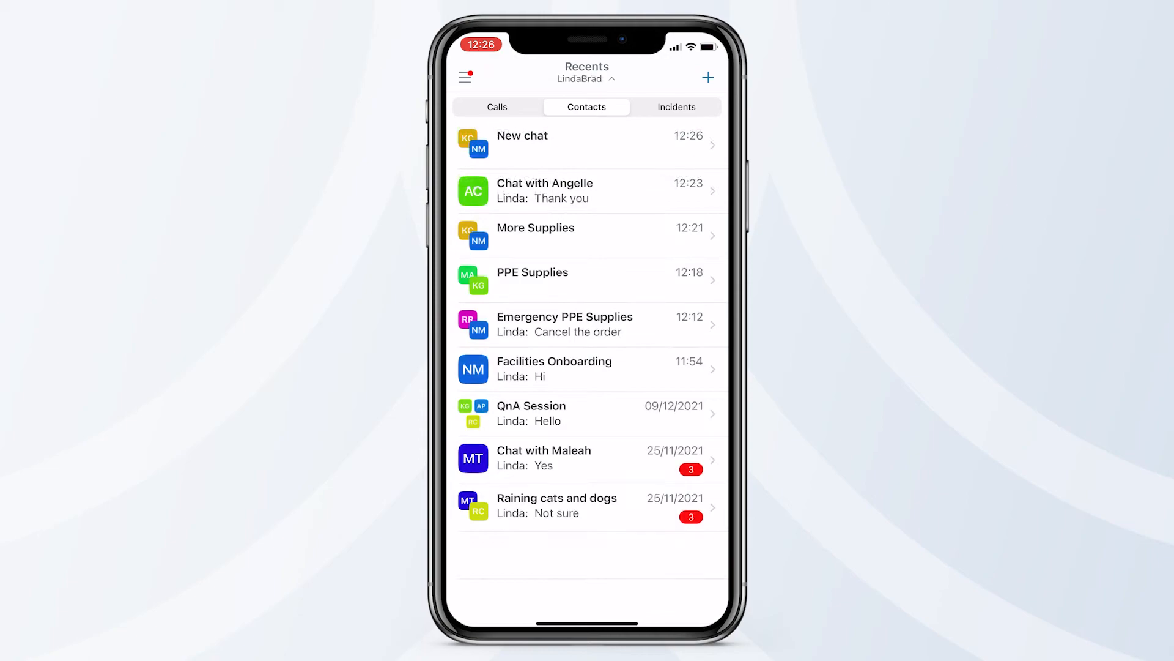
- Browse recent calls and the empty incidents list, then show recent contact chats
left_click(497, 106)
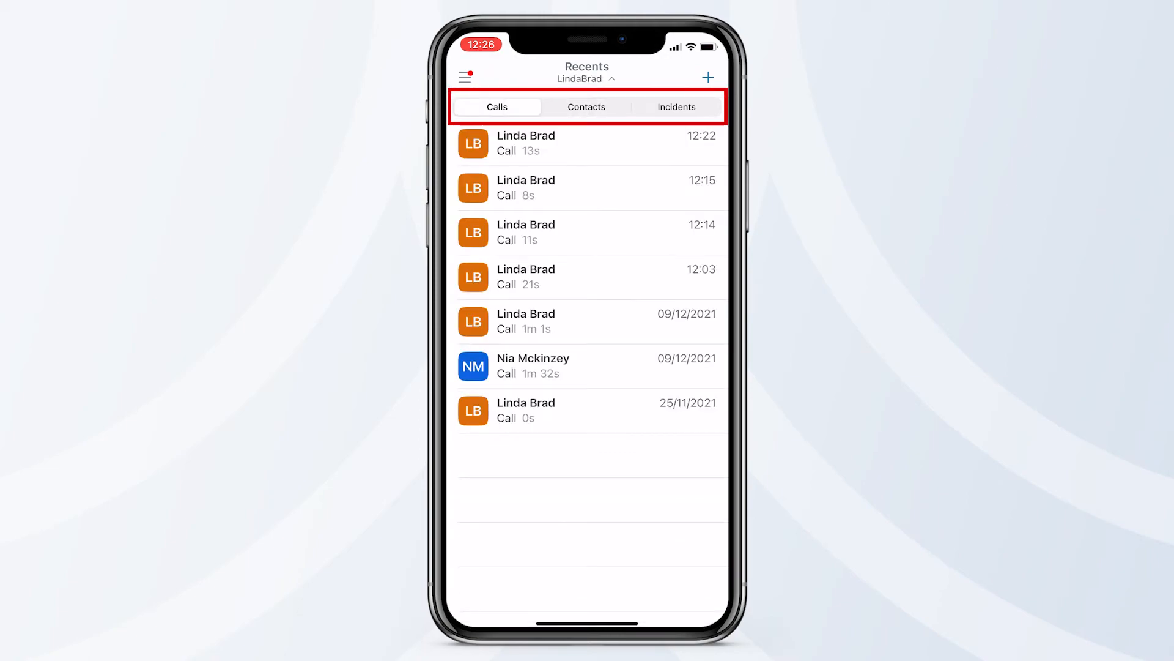
left_click(676, 106)
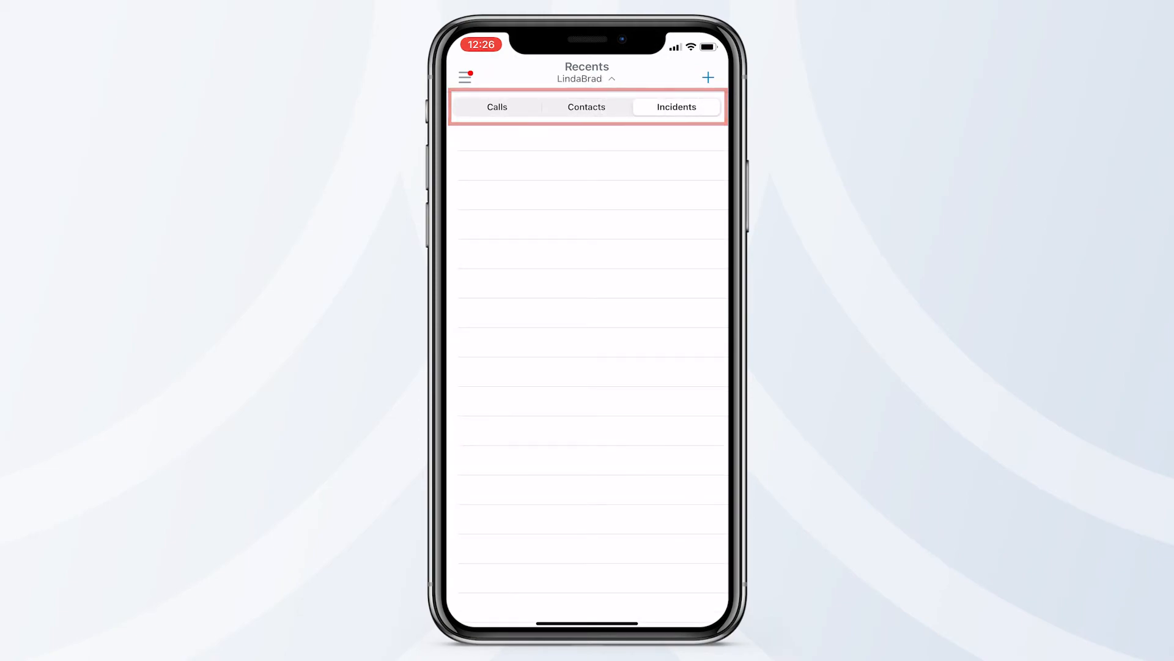
left_click(587, 107)
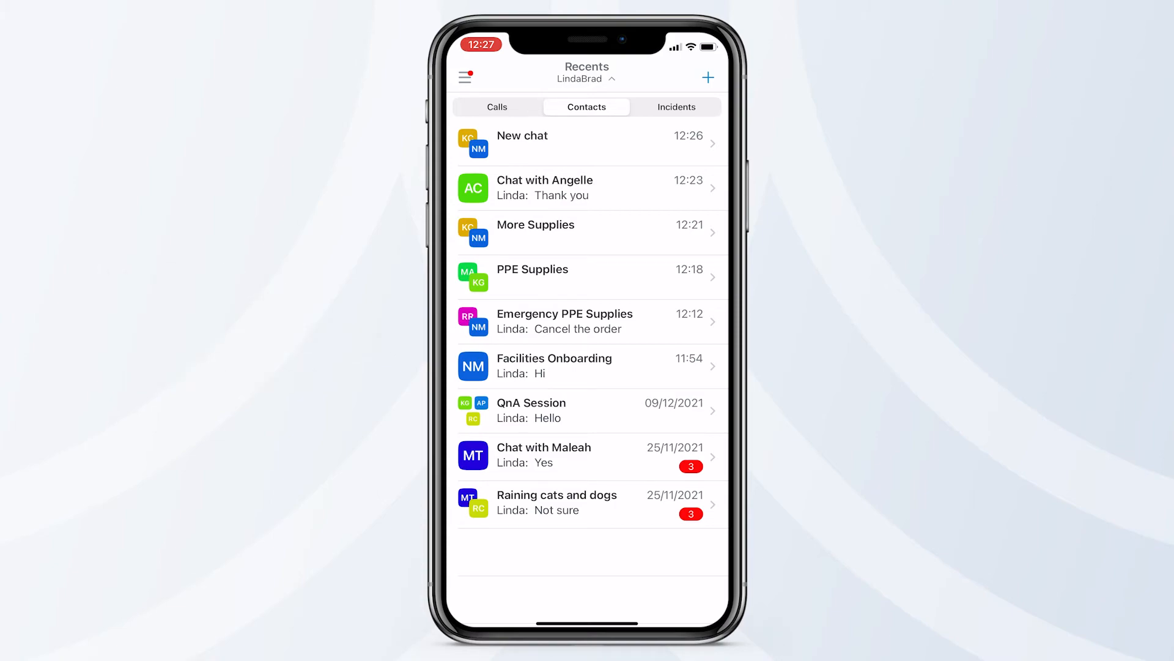
left_click(708, 76)
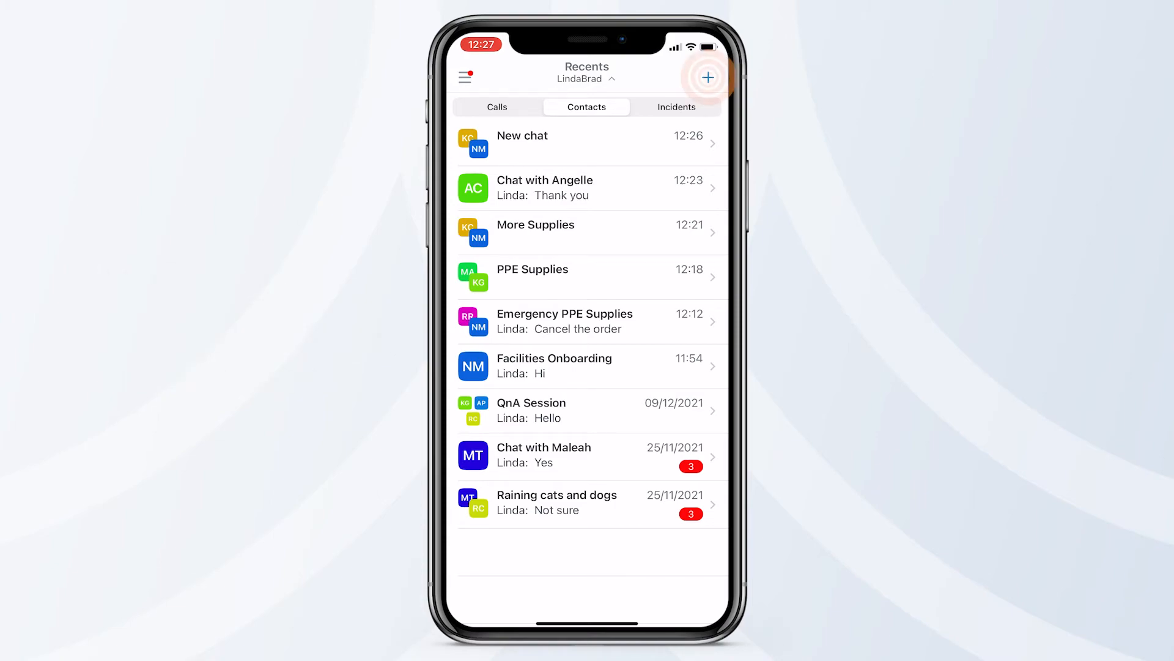
left_click(706, 76)
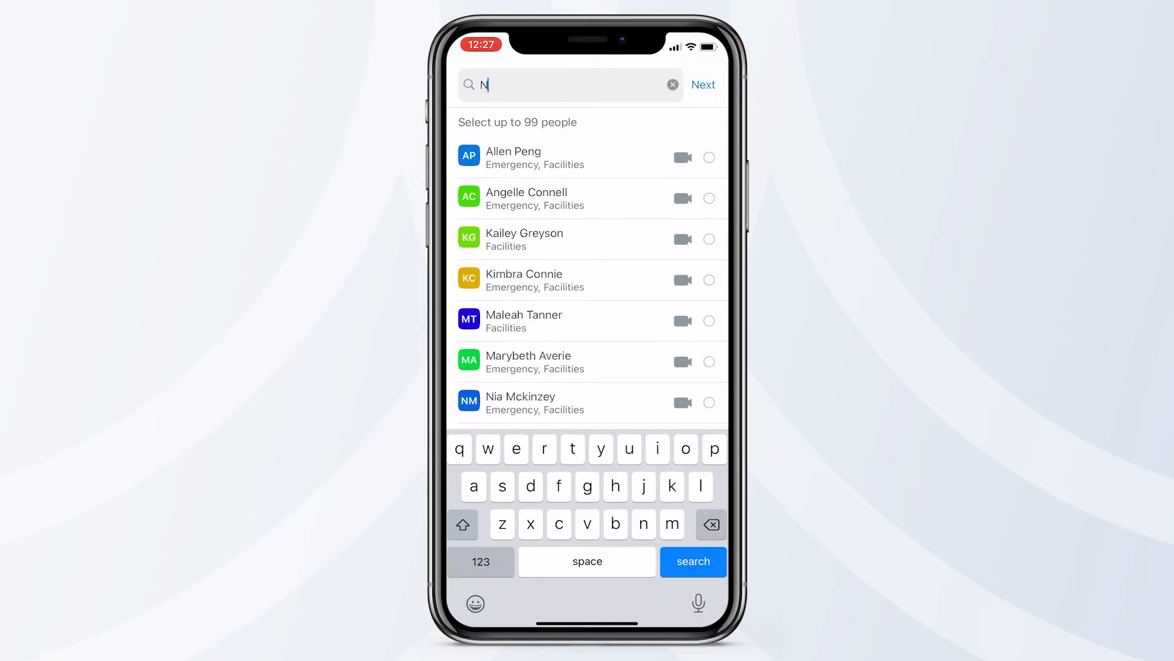
type("i")
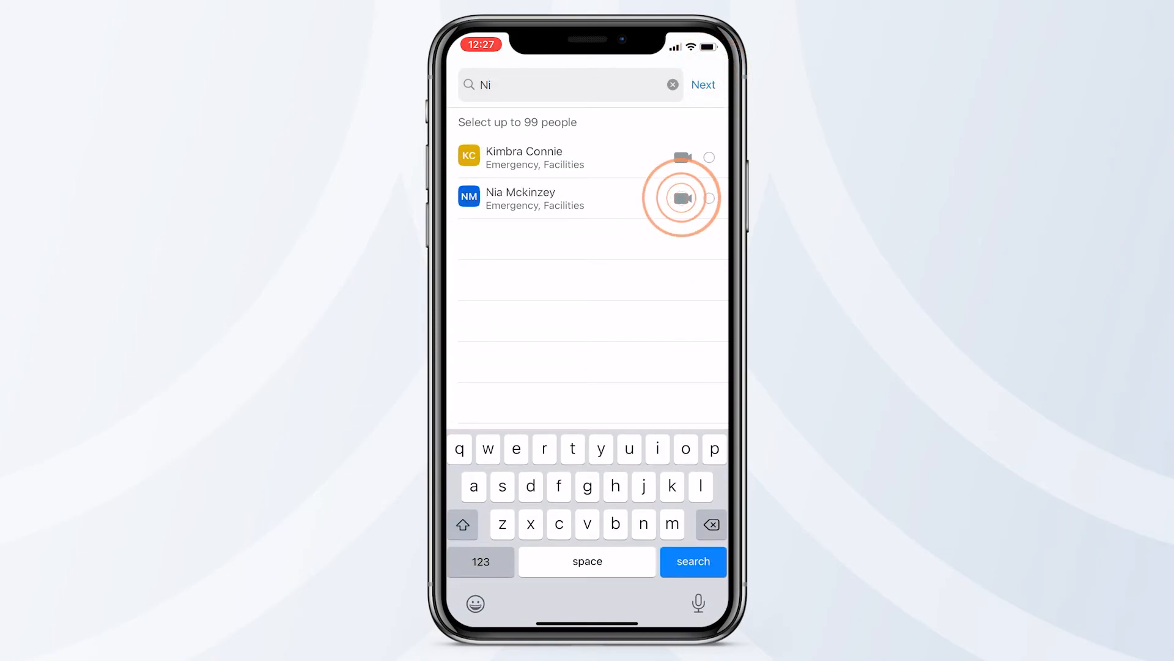
left_click(682, 198)
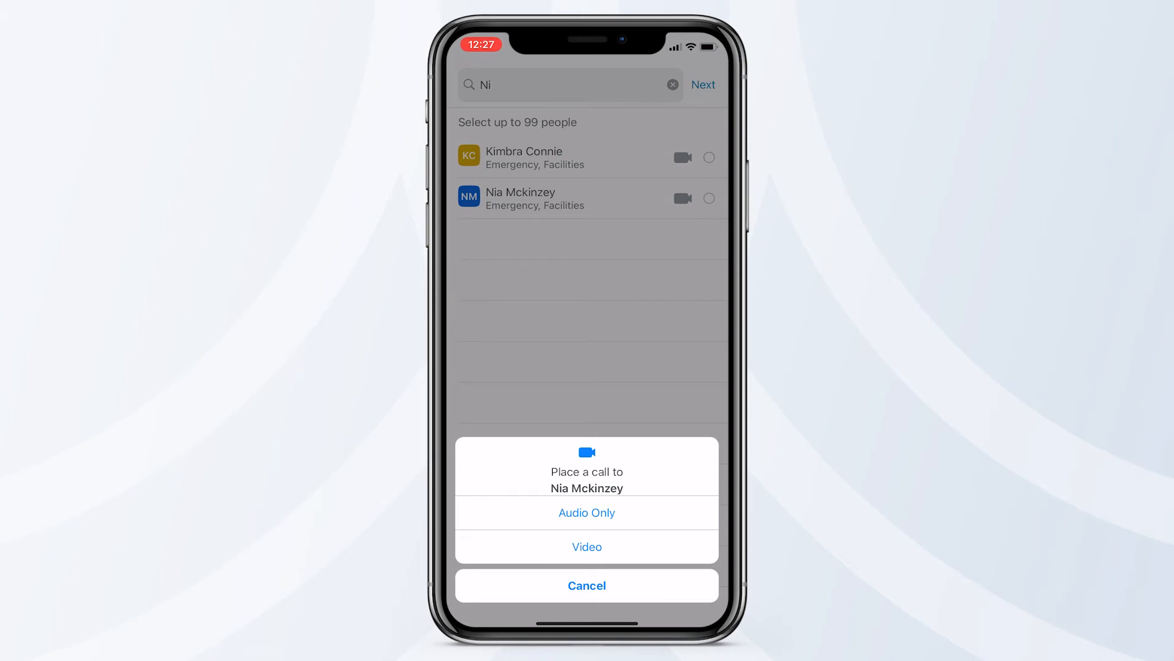
left_click(587, 513)
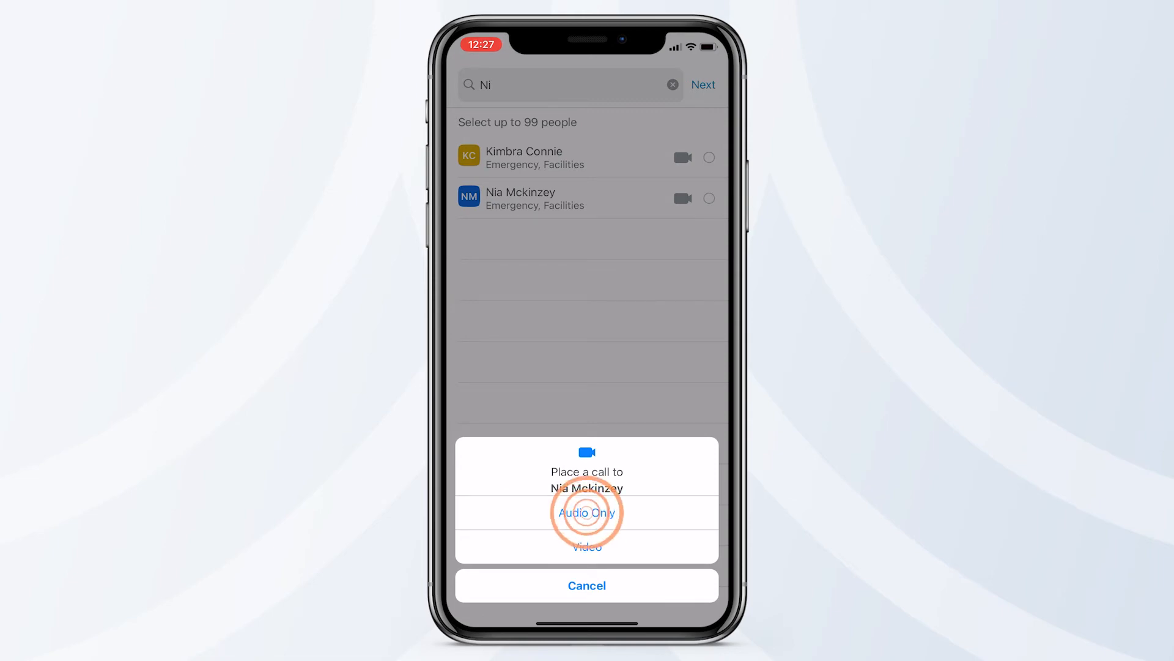
left_click(587, 512)
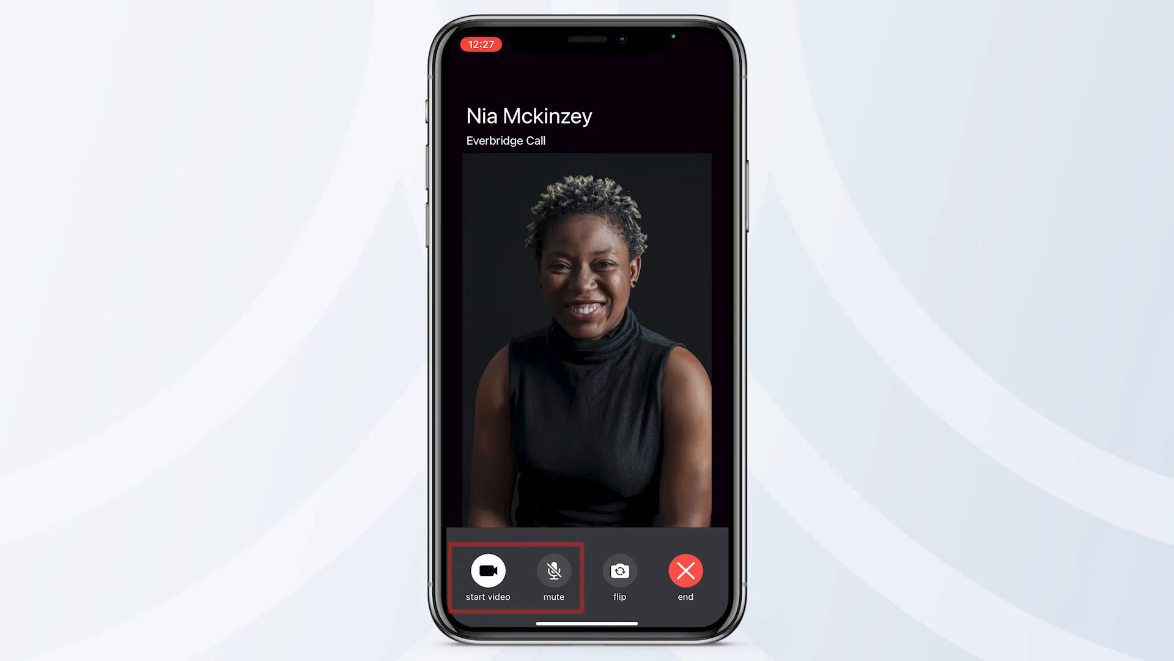
left_click(685, 571)
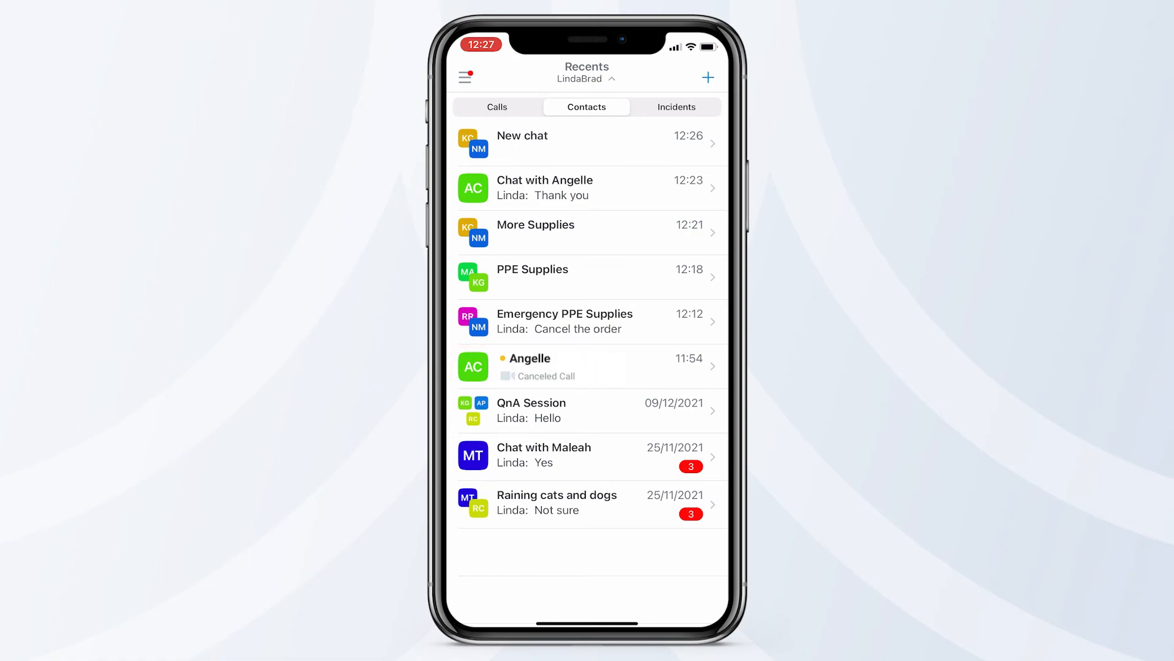
- Enable Chat Away Message 'I'll be out for the next two days' in Chat Settings
left_click(466, 76)
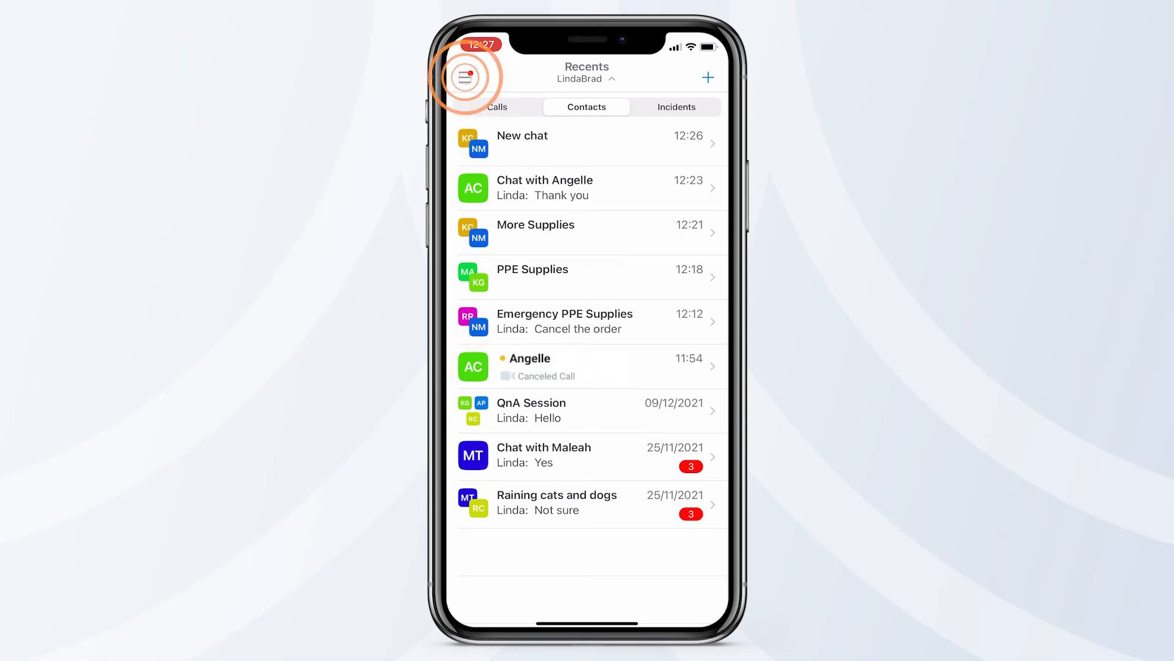
left_click(469, 76)
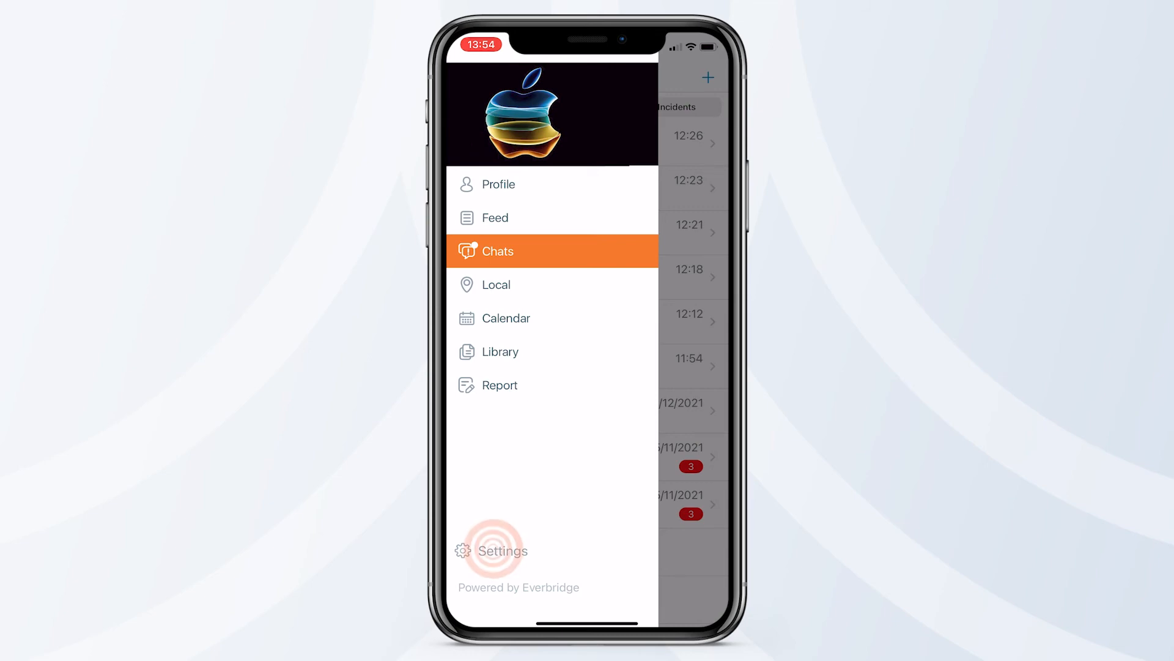
left_click(491, 551)
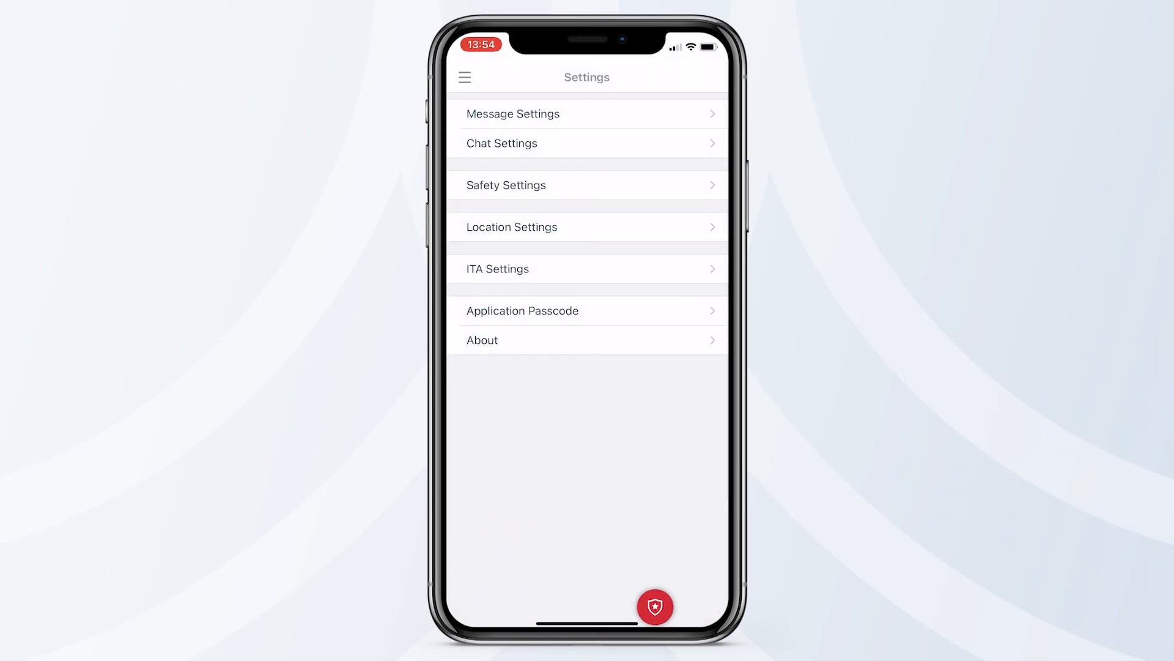
left_click(504, 143)
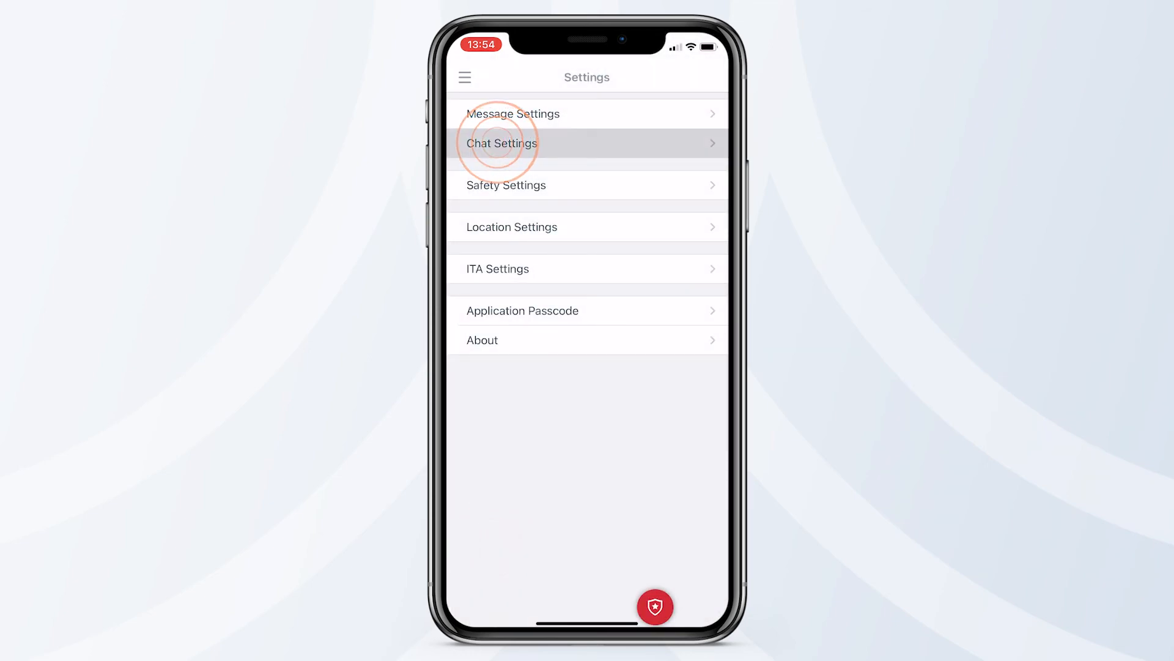
left_click(501, 143)
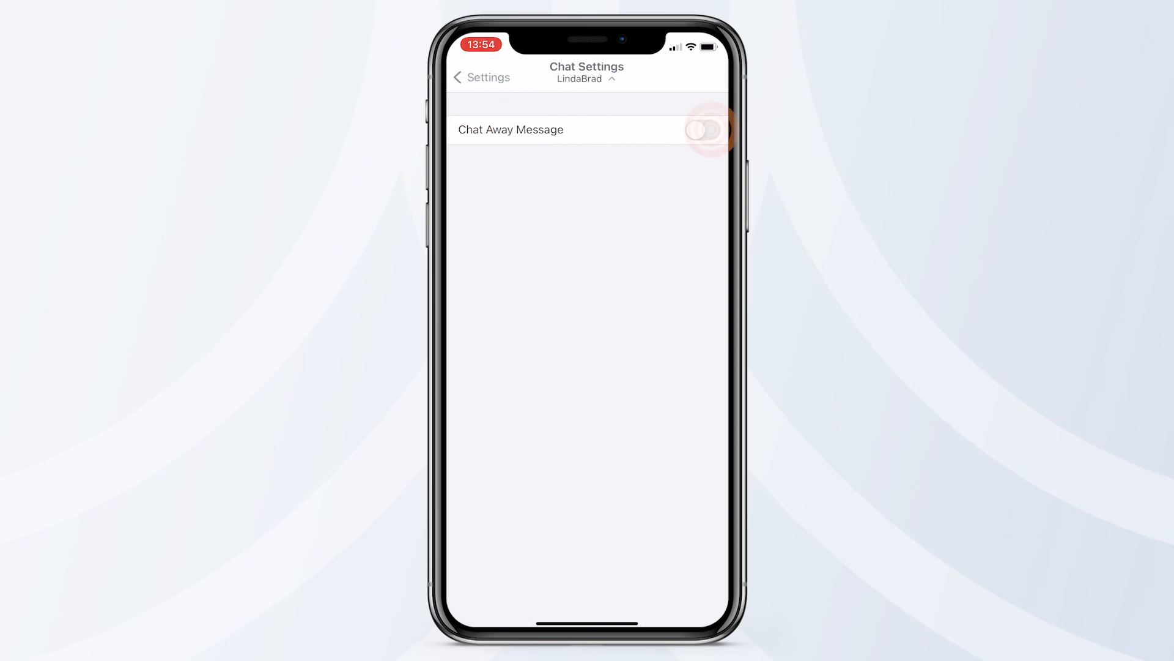
left_click(710, 130)
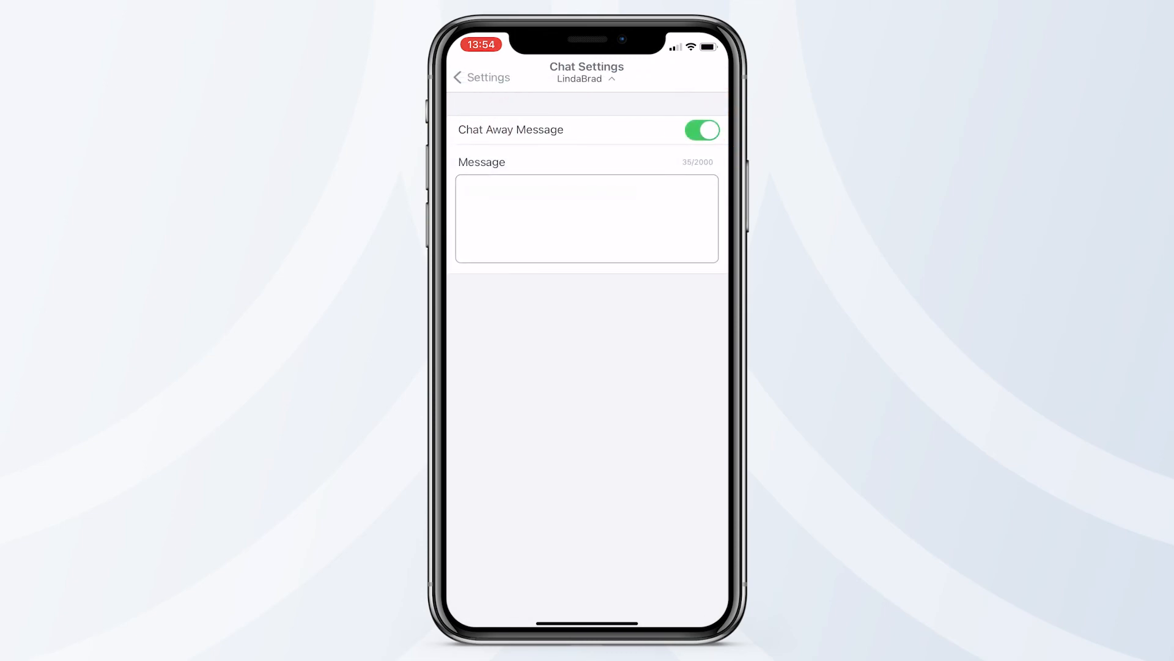
type("I'll be out for the next two days")
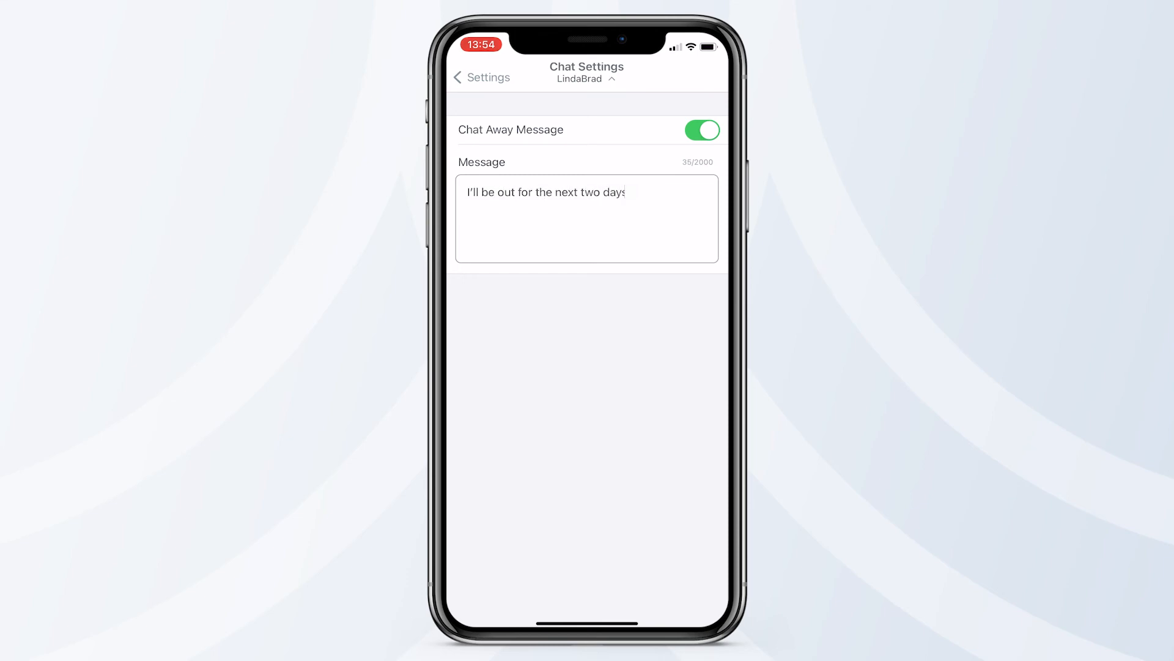
left_click(459, 77)
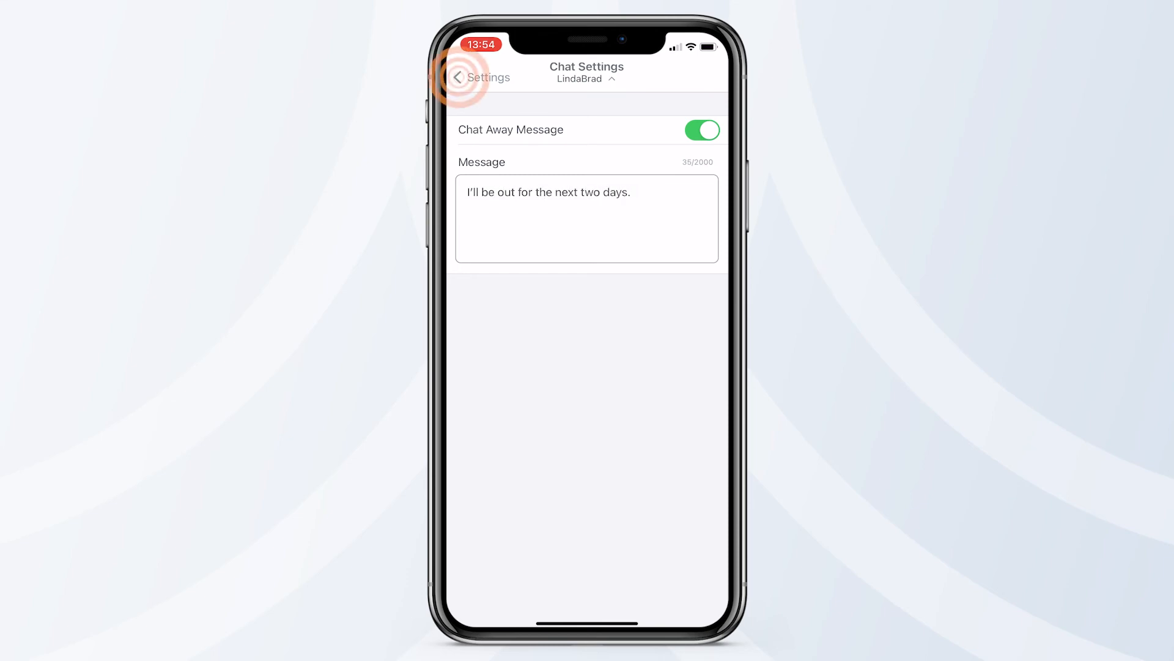
left_click(460, 78)
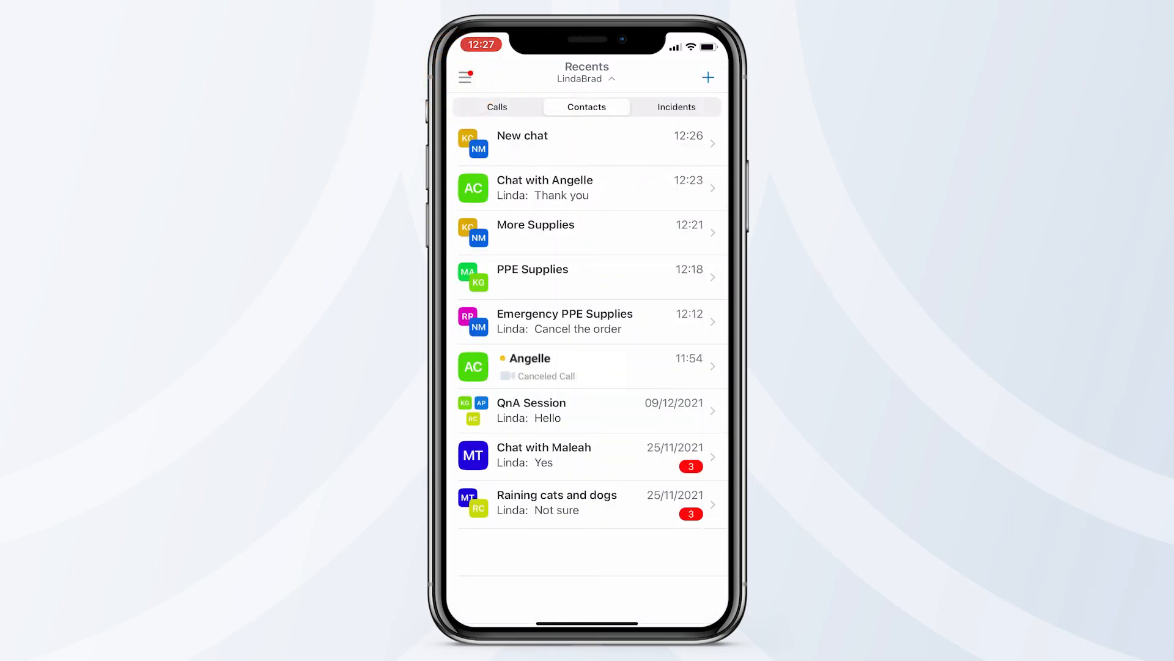